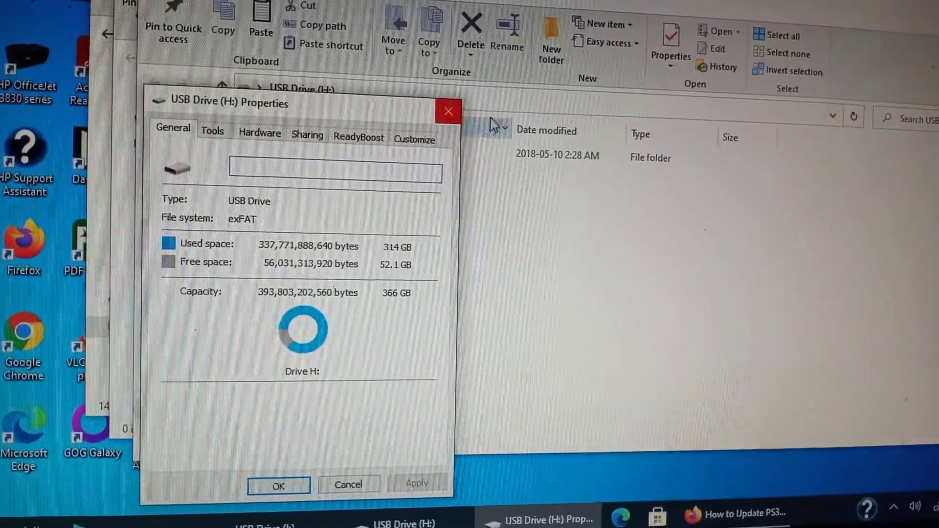
Dismiss the USB Drive (H:) Properties dialog and show all drives under This PC.
left_click(447, 111)
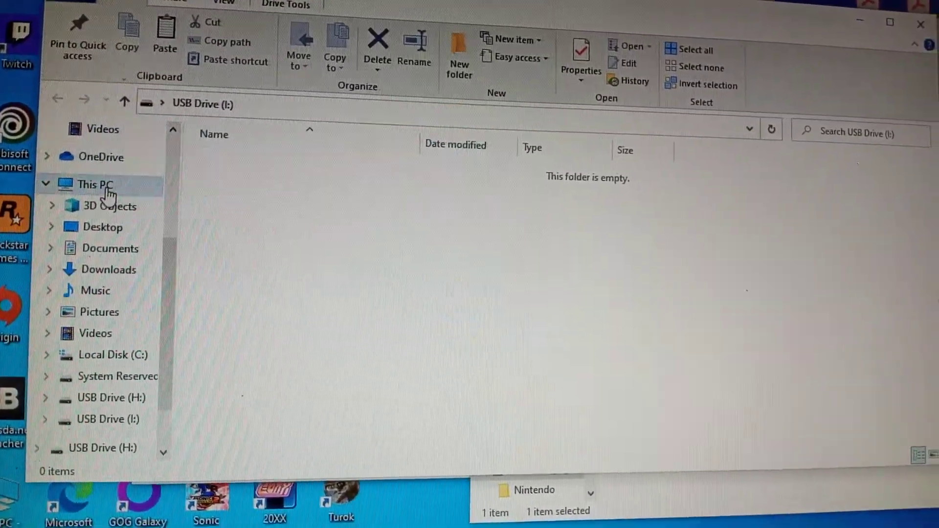
left_click(92, 184)
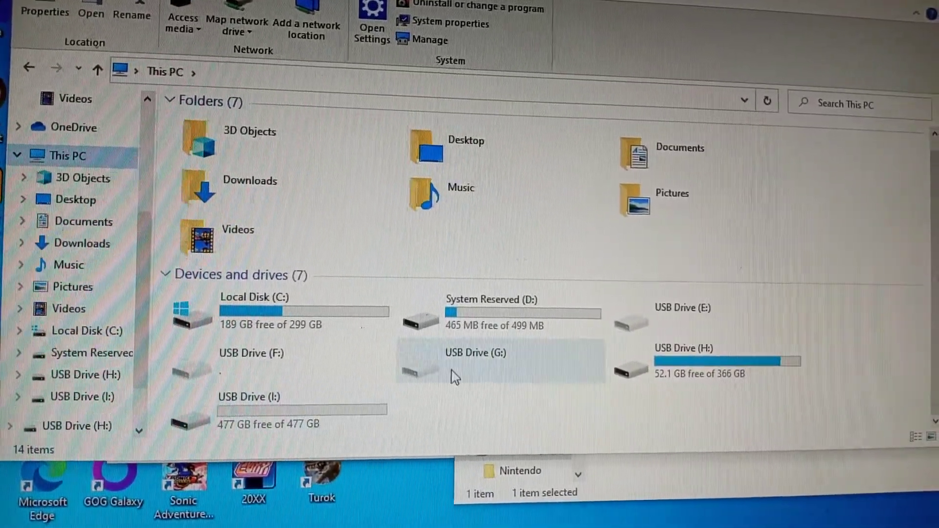
Open the empty USB Drive (I:) beside the H: window showing the Nintendo folder.
left_click(277, 418)
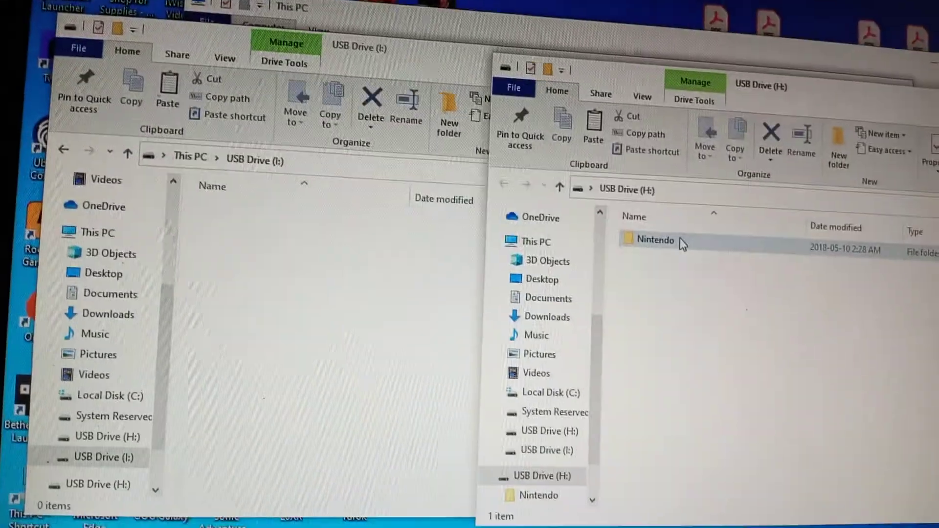
Copy the Nintendo folder from USB Drive (H:) into the USB Drive (I:) window.
left_click(655, 240)
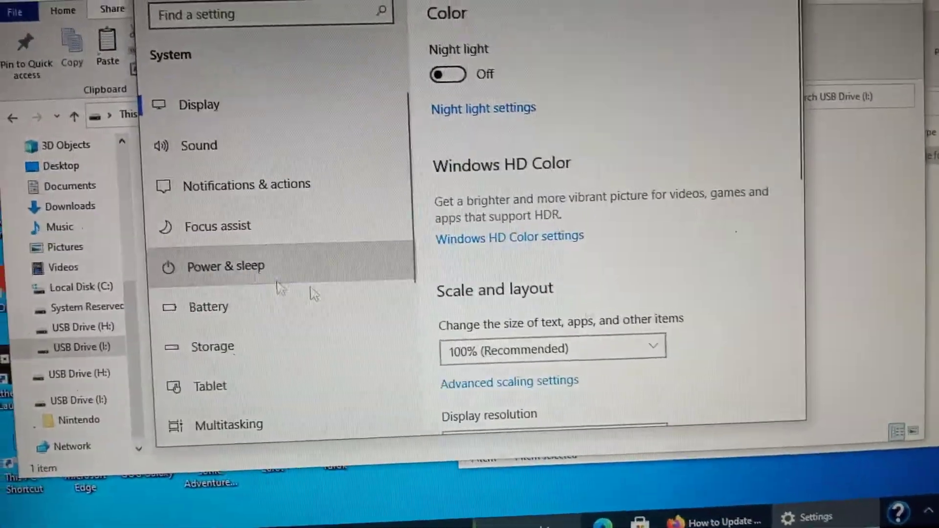
In Power & sleep, set the on-battery sleep timeout to Never.
left_click(225, 266)
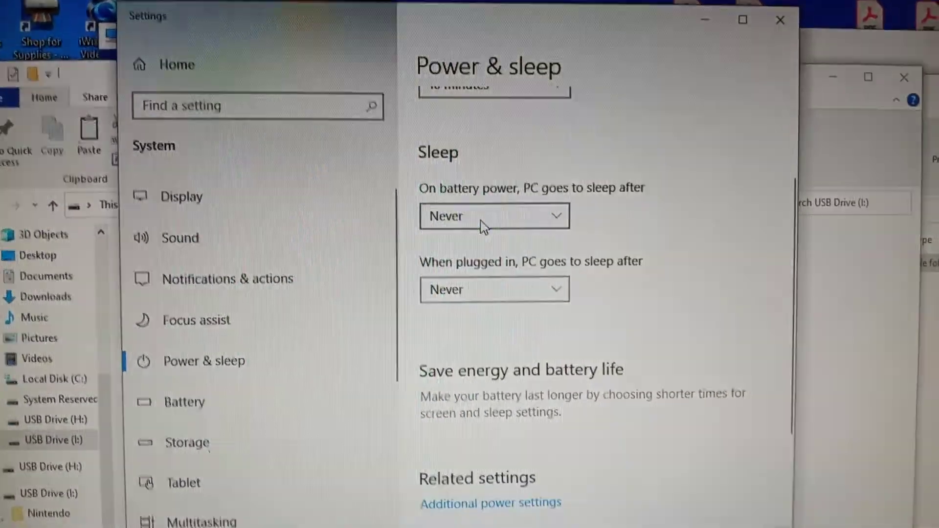
left_click(494, 216)
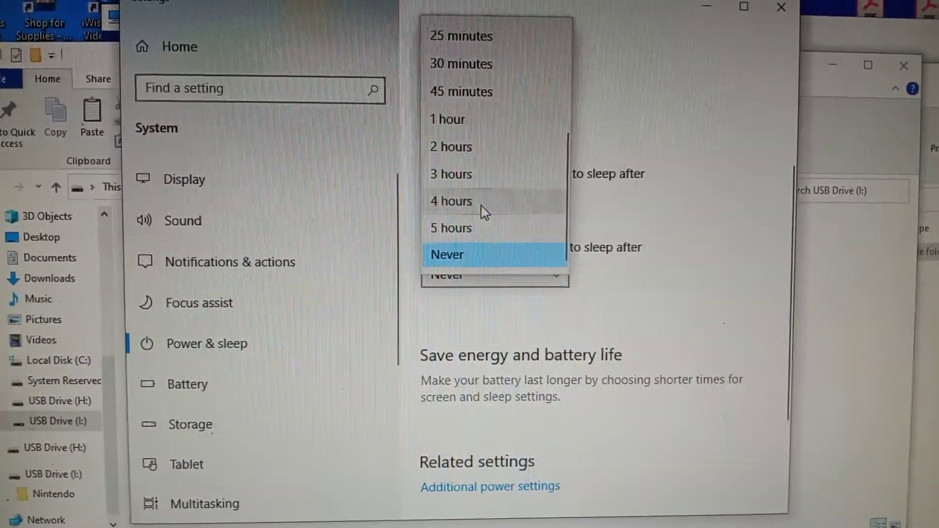
left_click(447, 254)
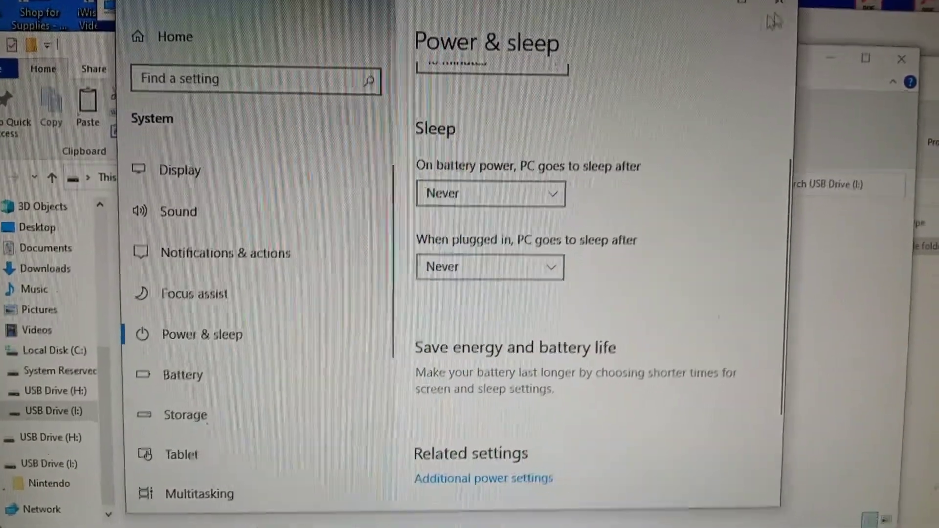